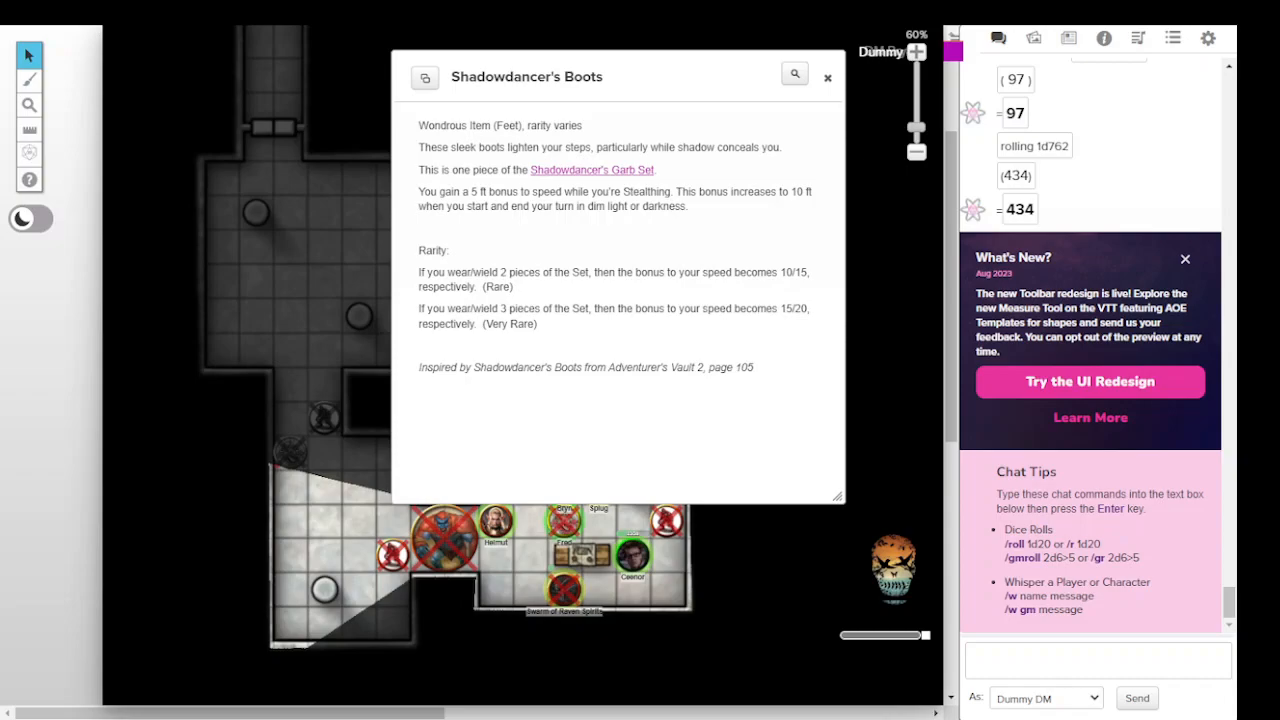
# - Dismiss the Shadowdancer's Boots handout and ping room 1 on the full dungeon map
pyautogui.click(827, 77)
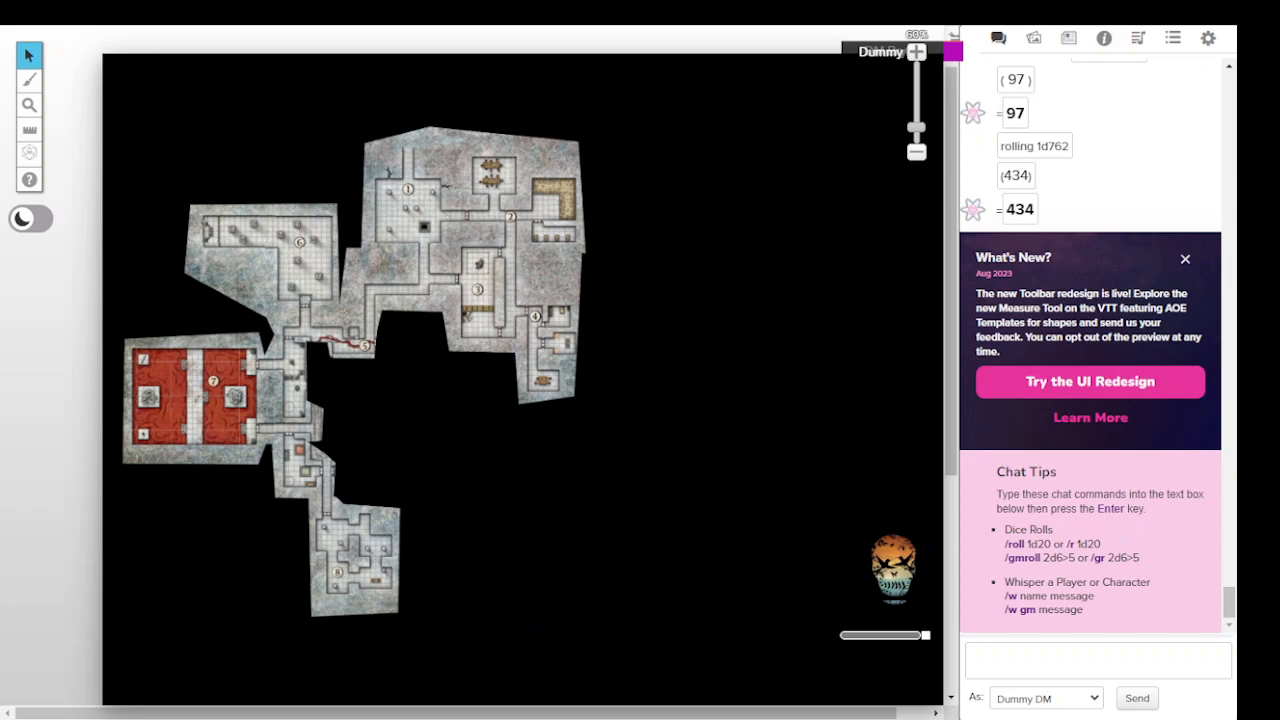
pyautogui.click(410, 193)
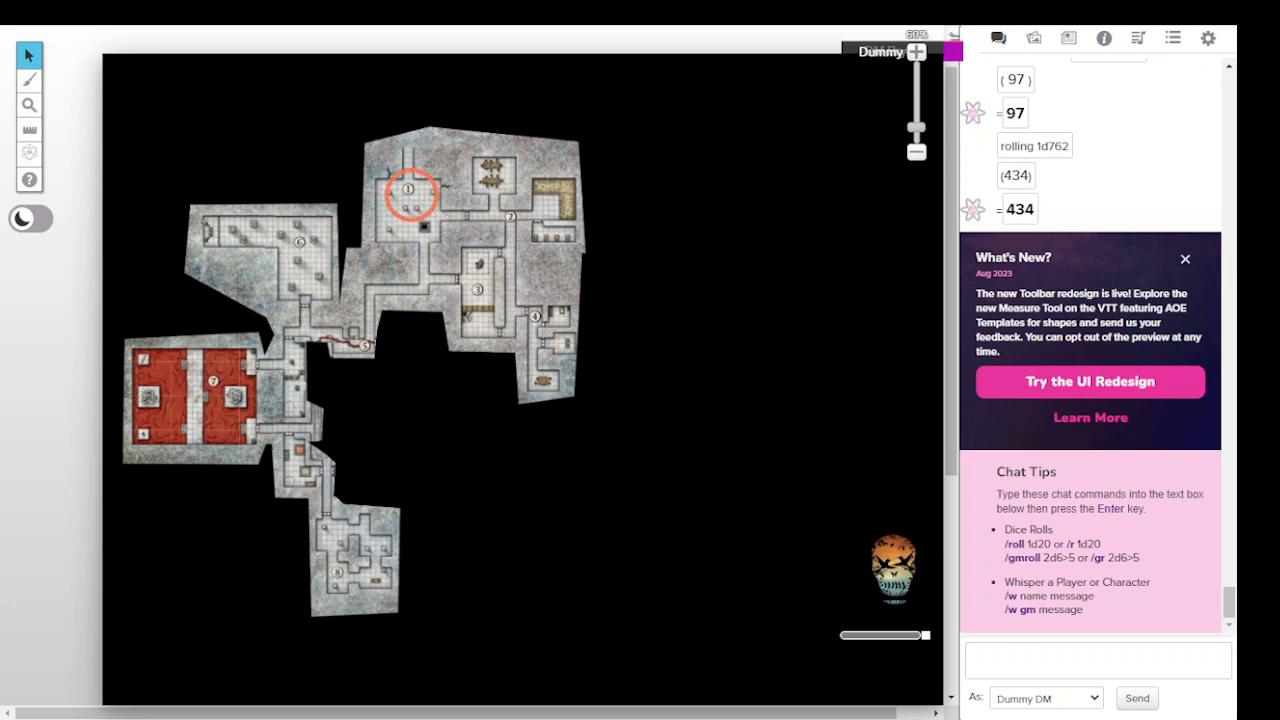